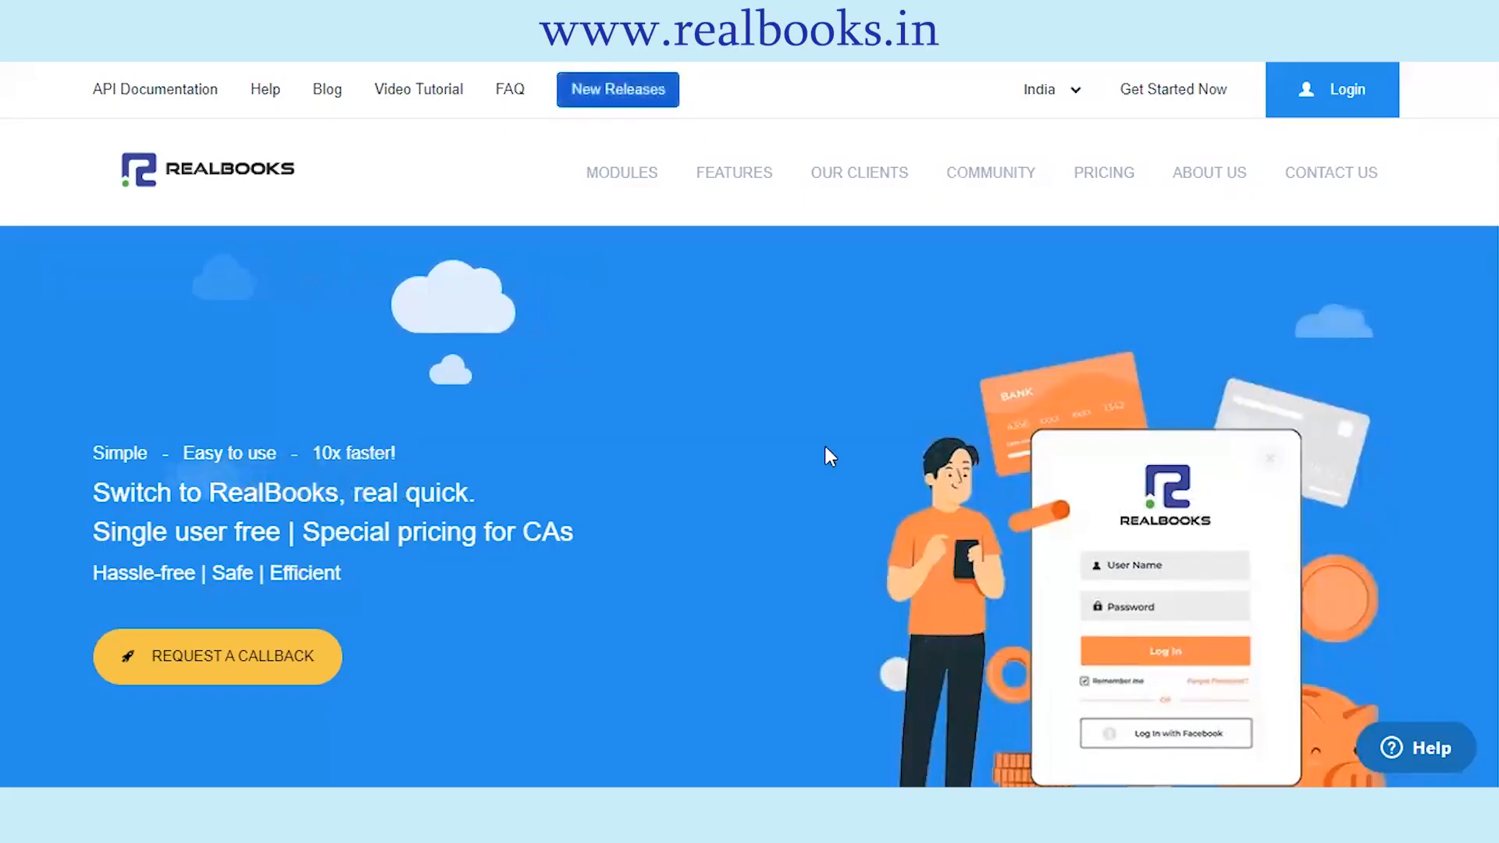
{"action": "mouse_move", "coordinate": [1173, 89]}
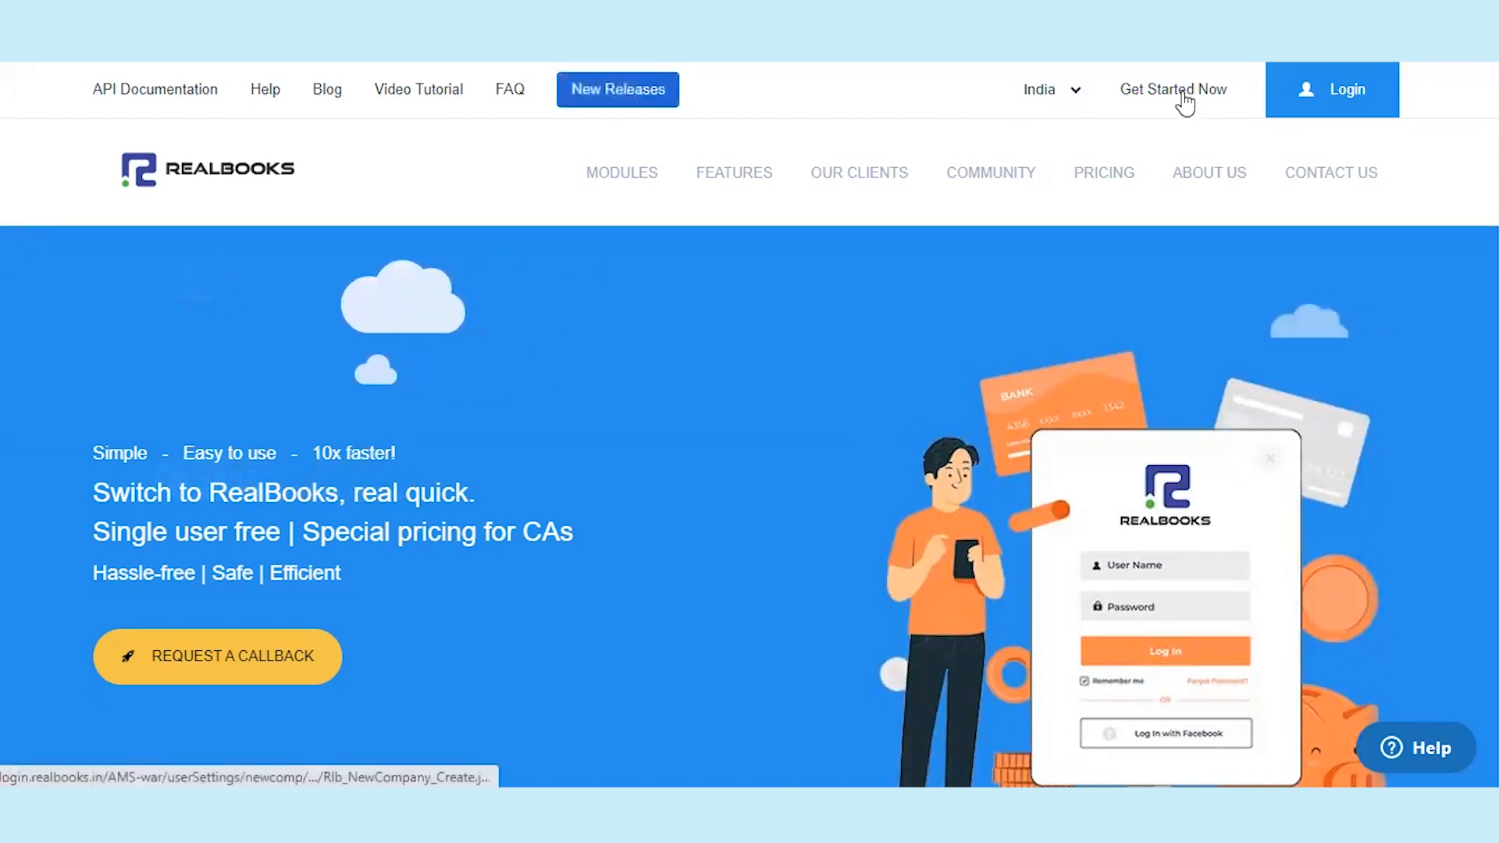
Step: Start sign-up with Get Started Now, enter an email ID, and tick the reCAPTCHA box
{"action": "left_click", "coordinate": [1172, 89]}
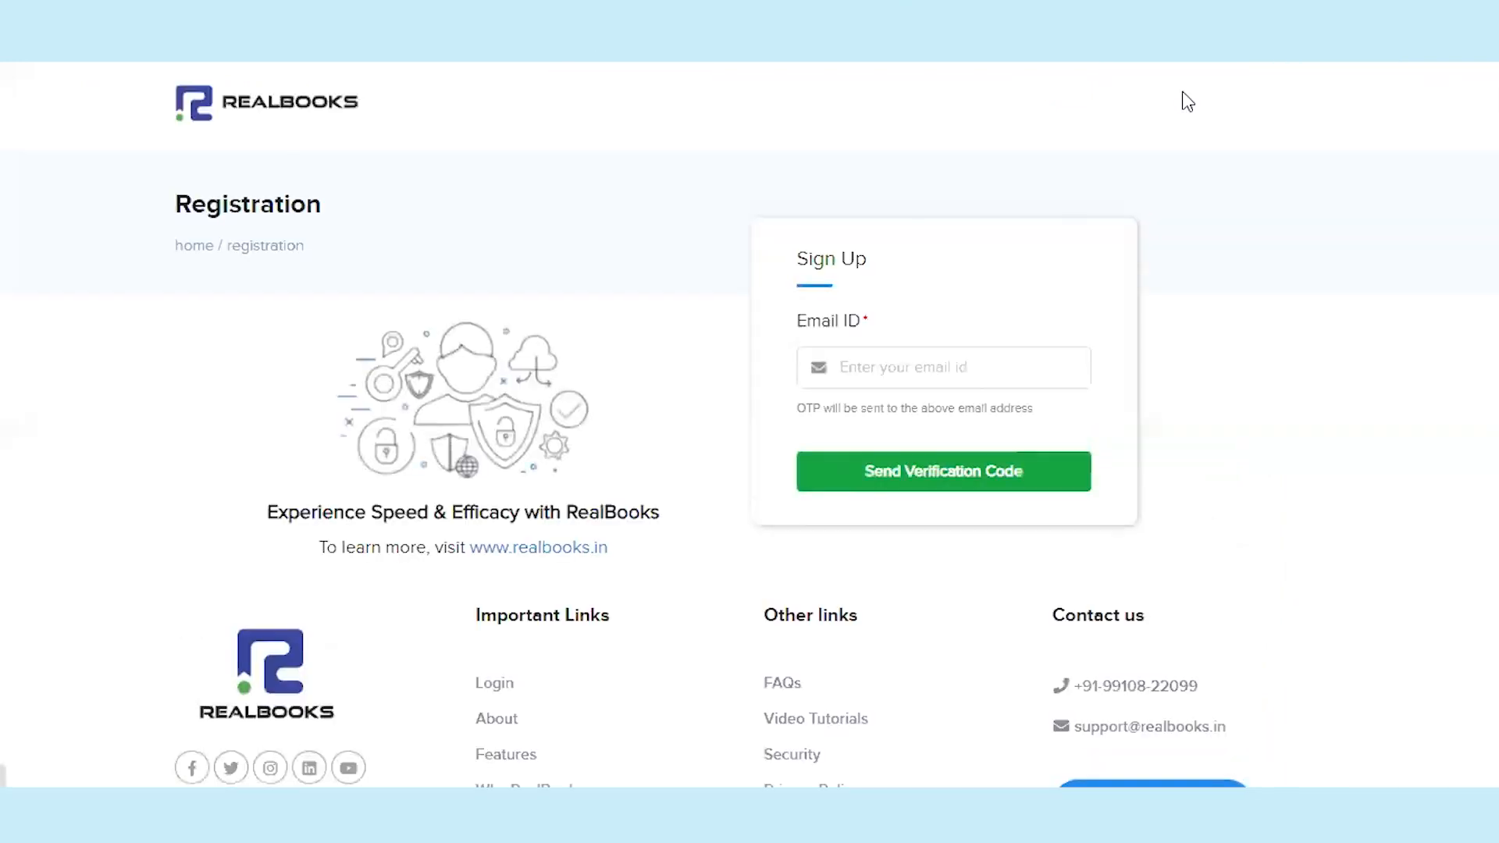
{"action": "left_click", "coordinate": [942, 367]}
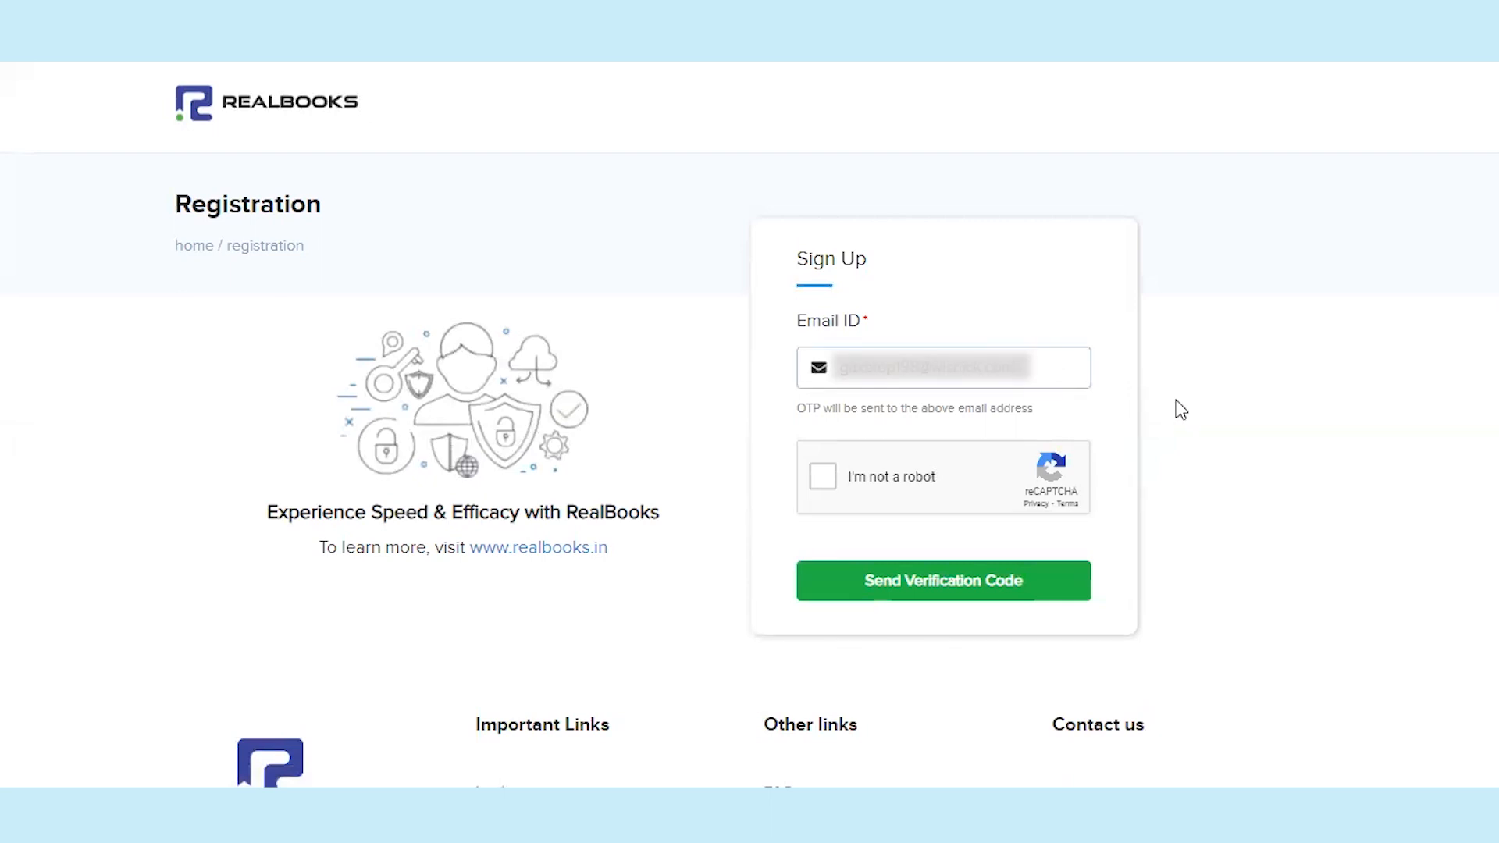
{"action": "left_click", "coordinate": [821, 477]}
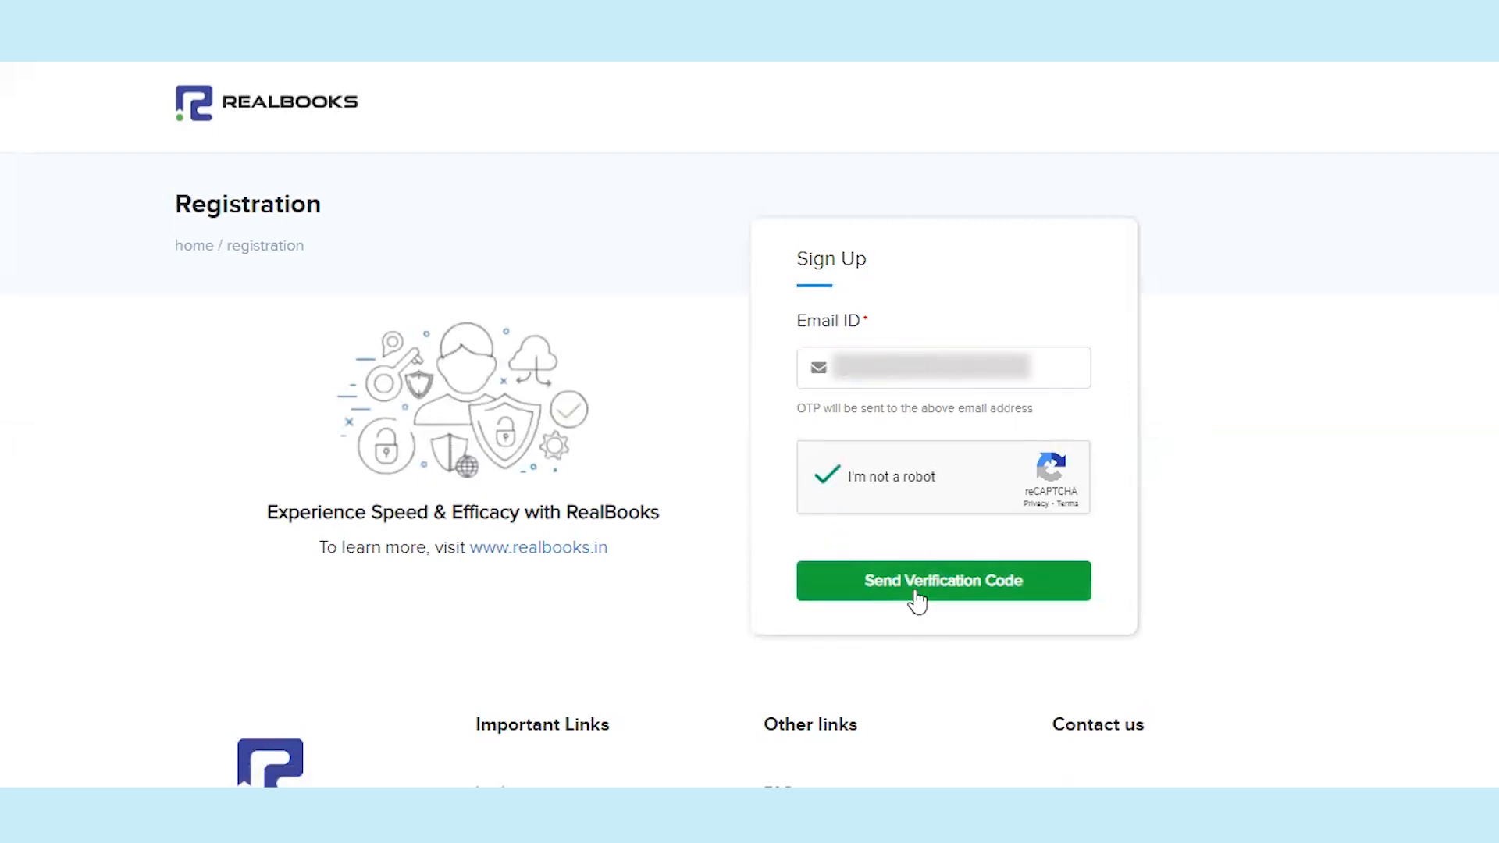
{"action": "left_click", "coordinate": [942, 580]}
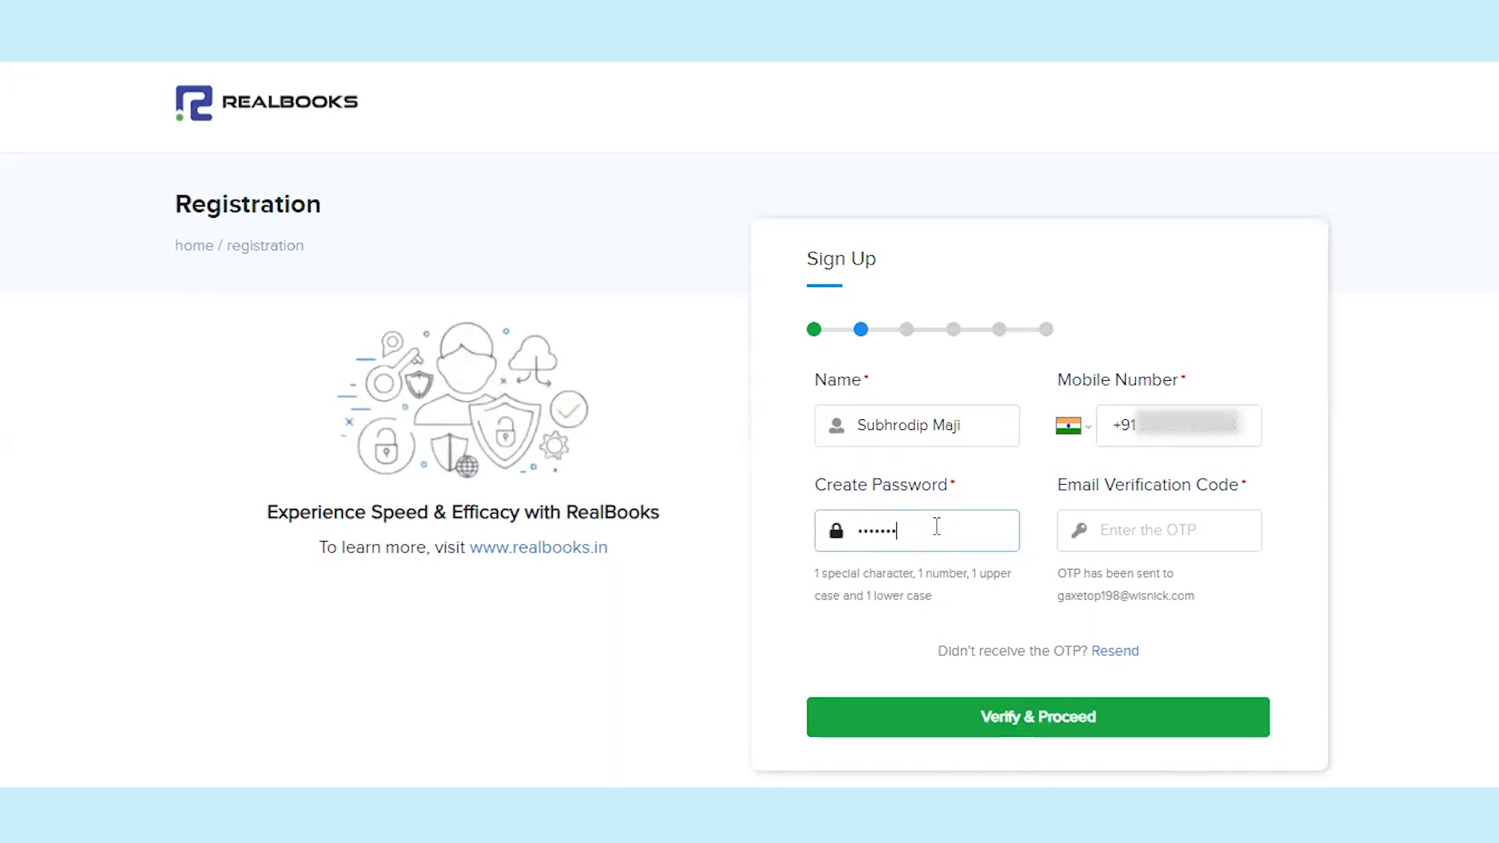
{"action": "left_click", "coordinate": [1158, 531]}
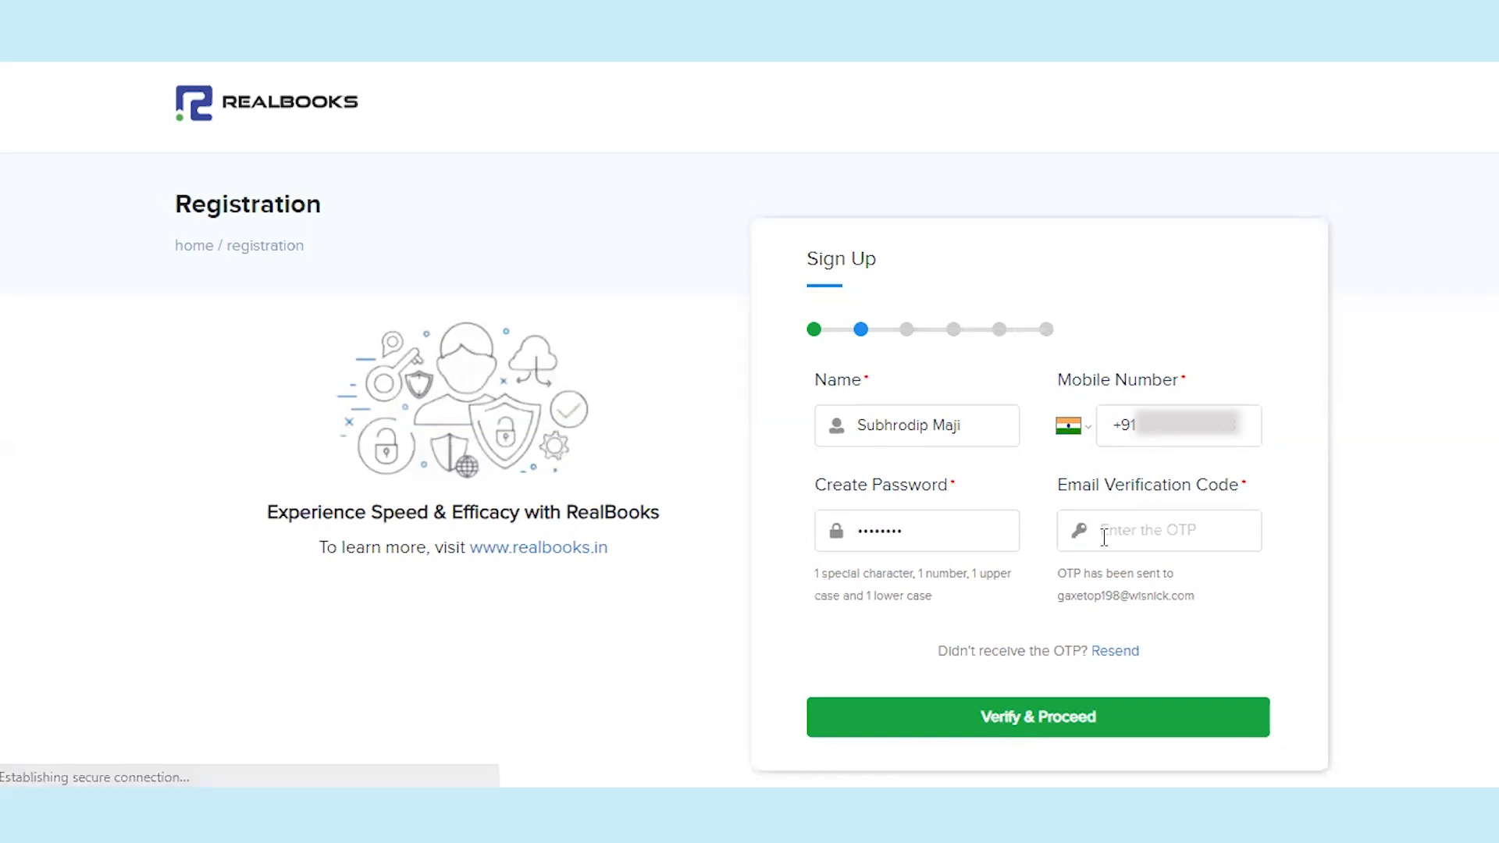
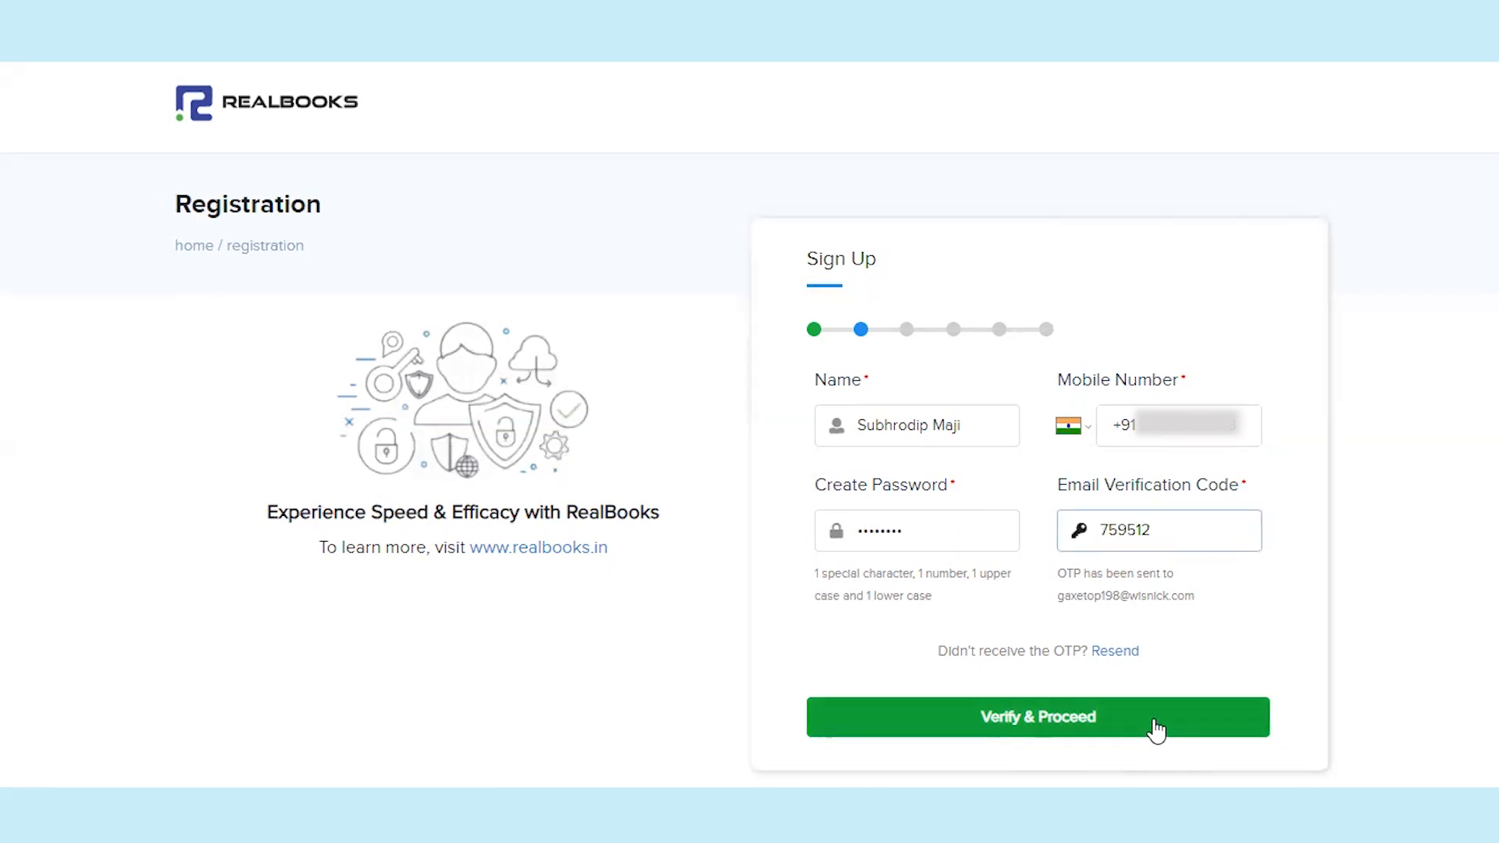
{"action": "left_click", "coordinate": [1038, 717]}
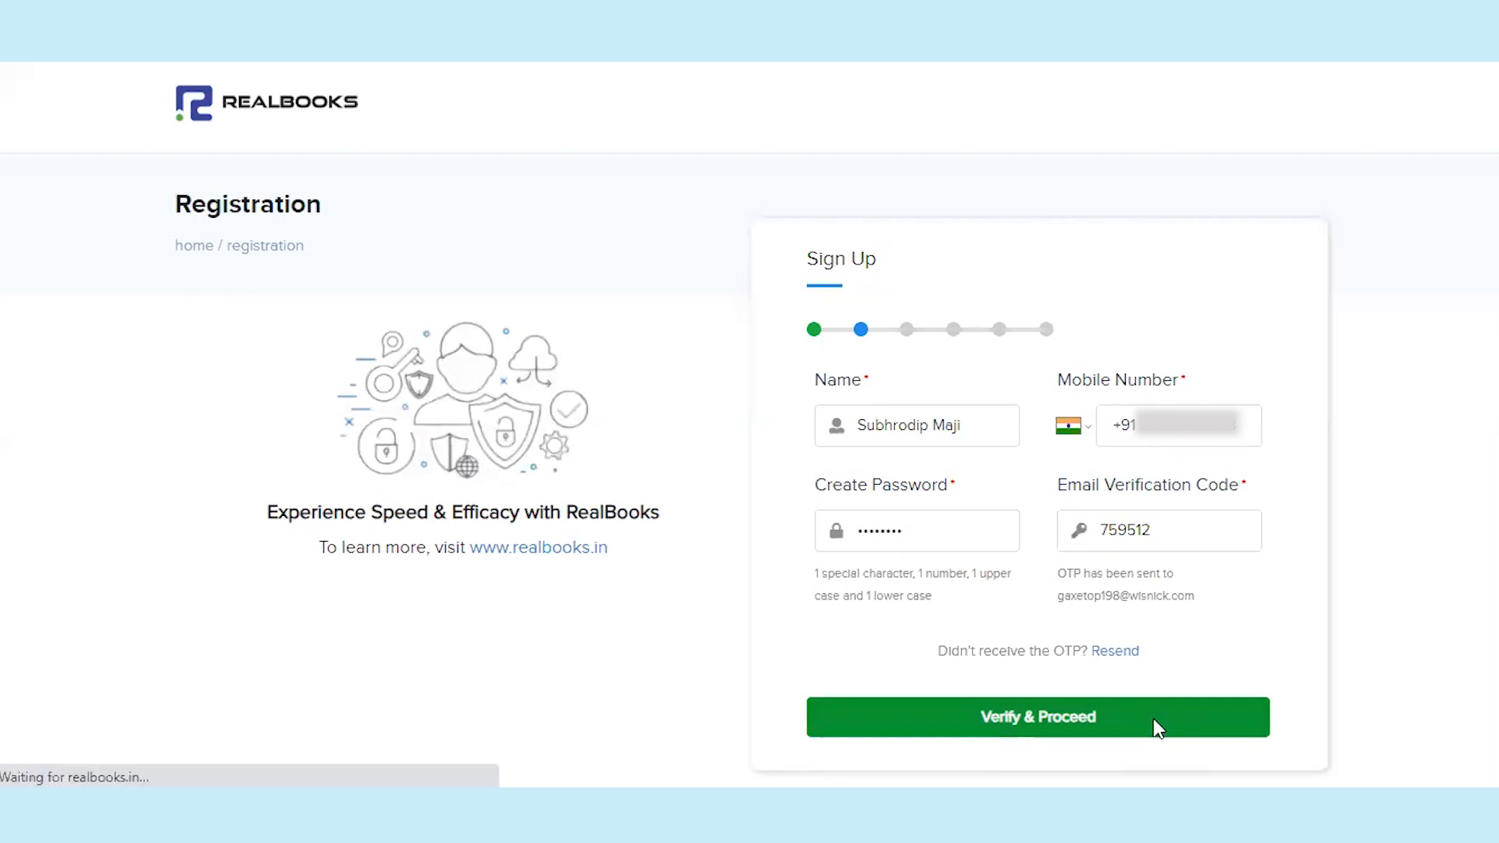
Step: Enter company Adansa Auto, short name ADA, and set location India, West Bengal, Kolkata
{"action": "left_click", "coordinate": [1038, 717]}
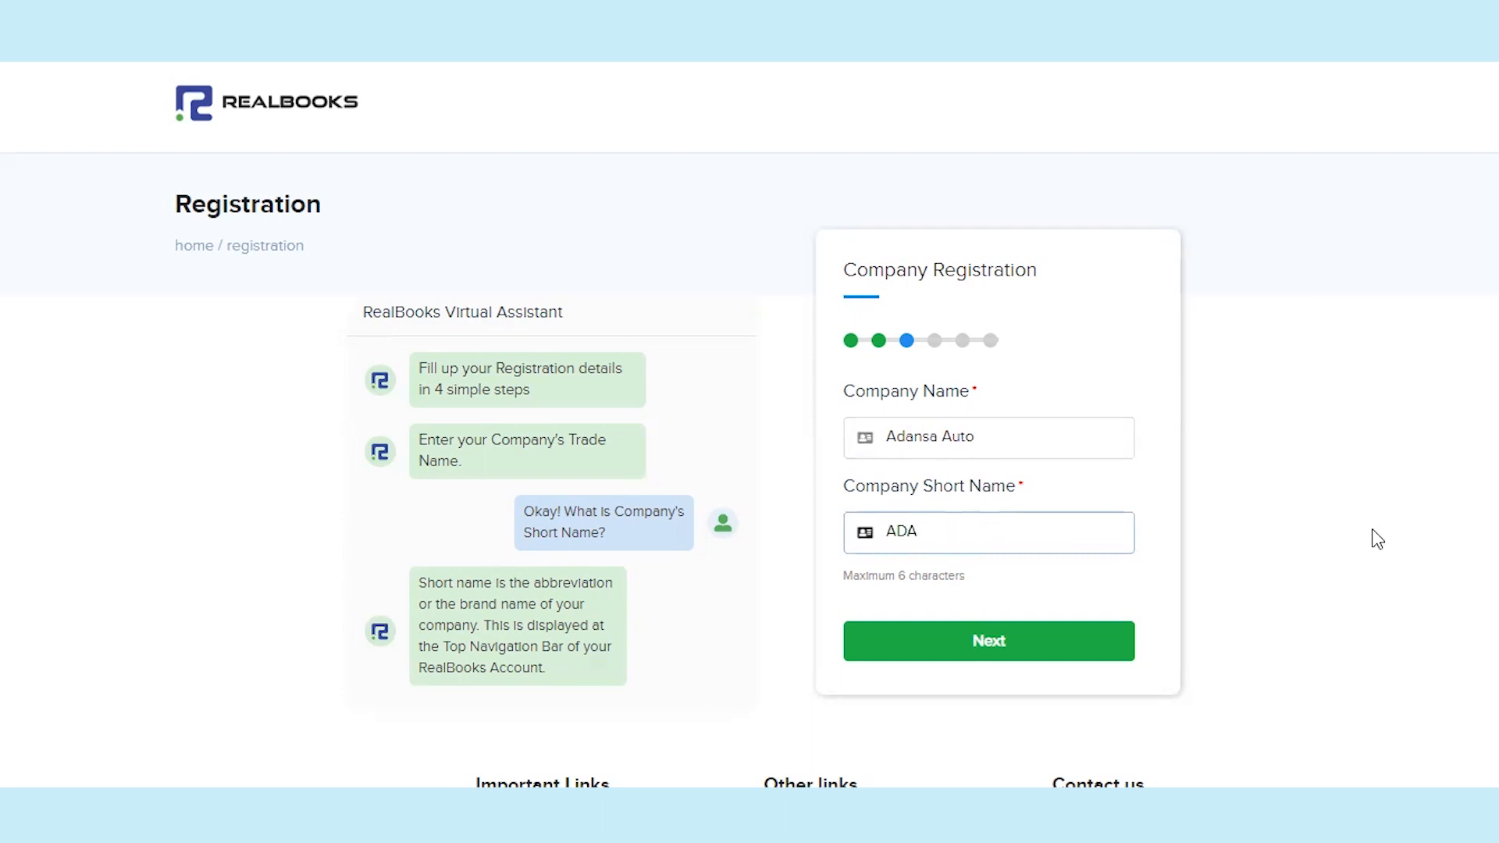
{"action": "left_click", "coordinate": [987, 640]}
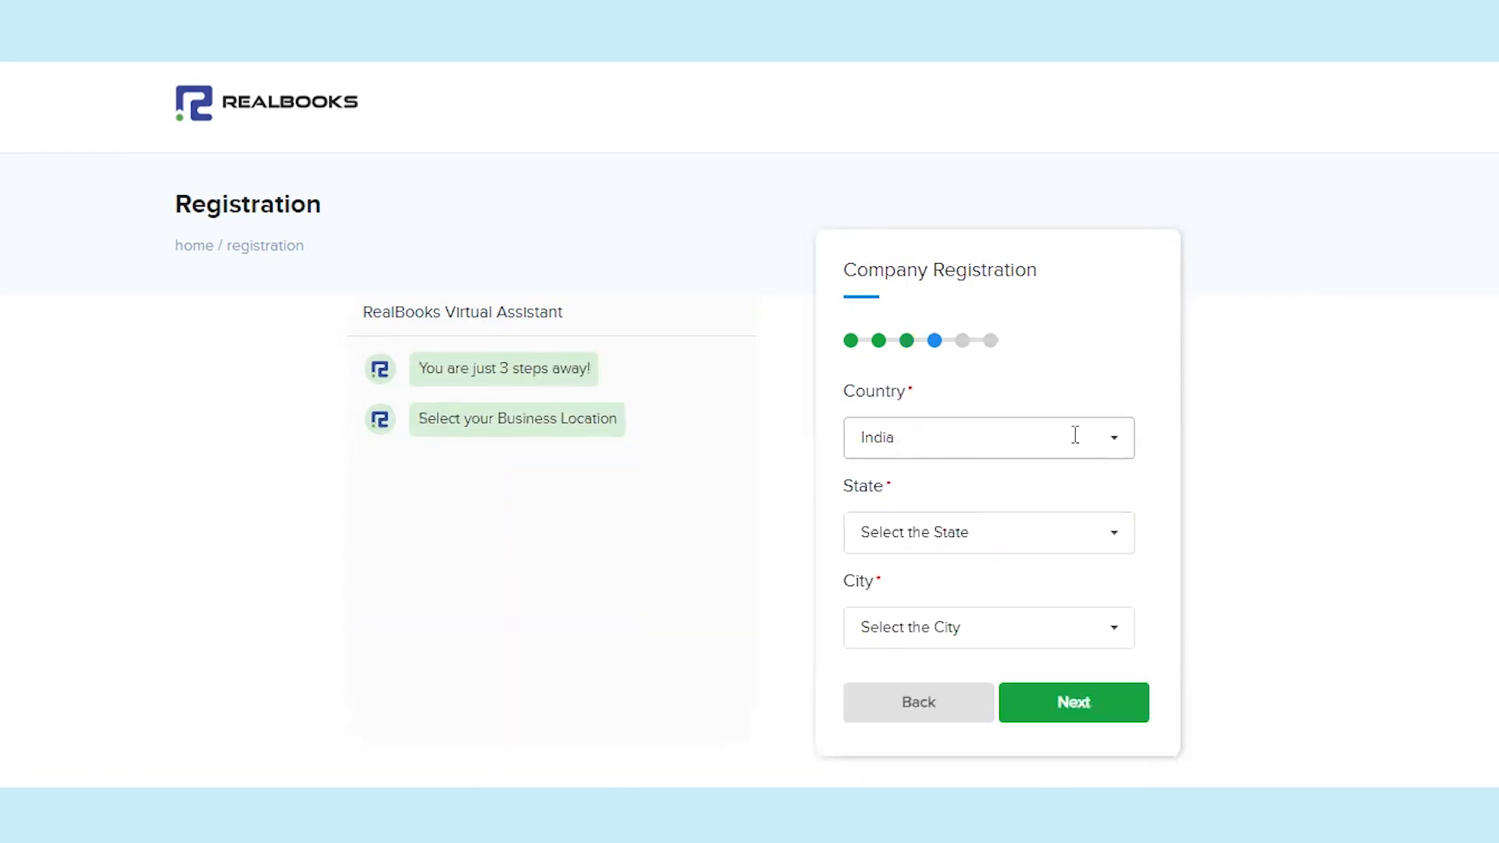
{"action": "left_click", "coordinate": [988, 532]}
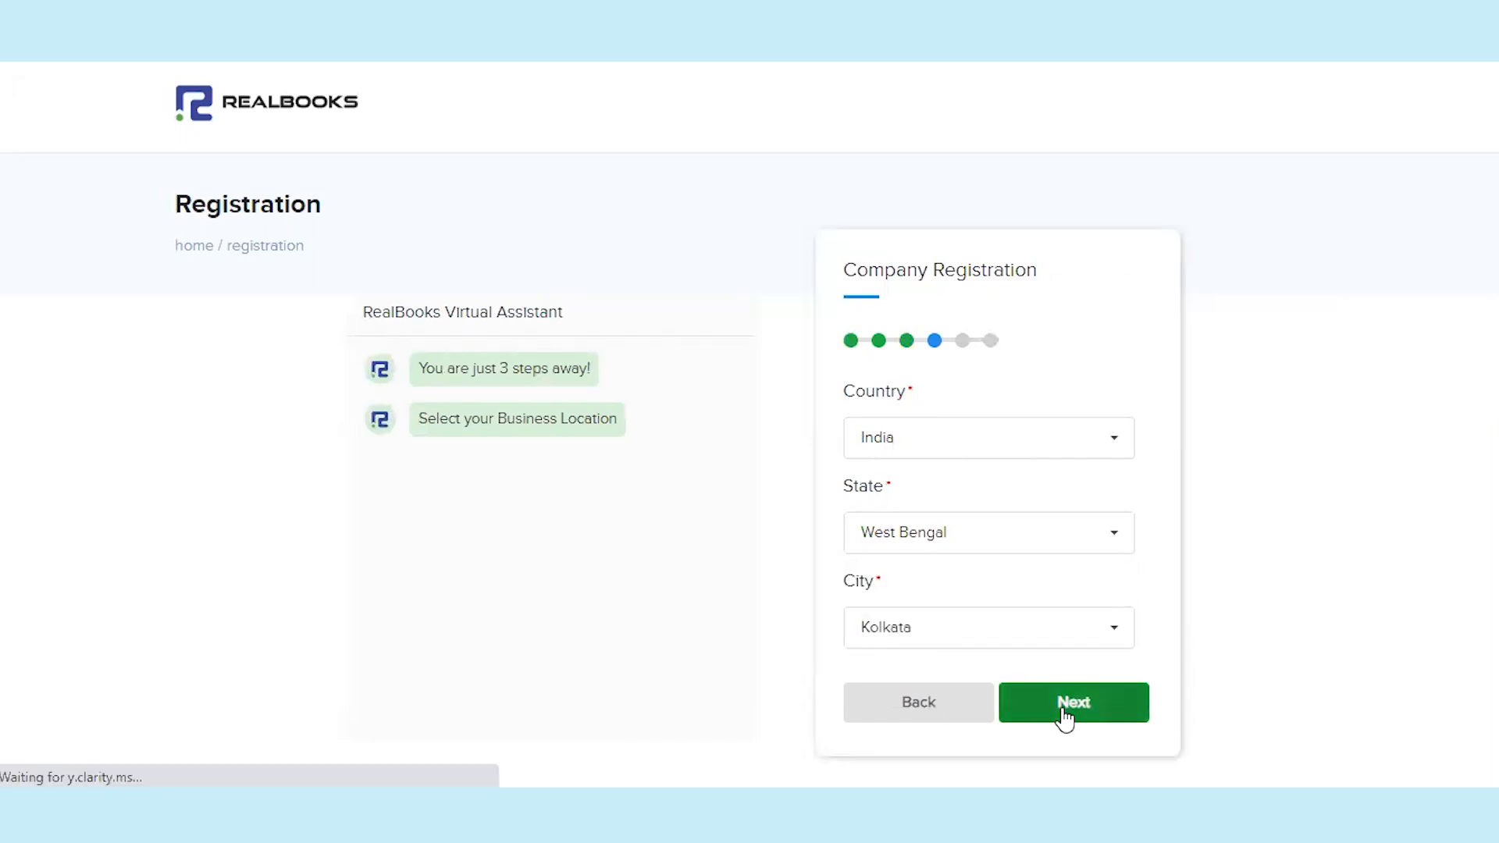
Step: Advance to the GST step, toggle GST on to view GSTIN, confirm INR currency, then toggle off
{"action": "left_click", "coordinate": [1073, 702]}
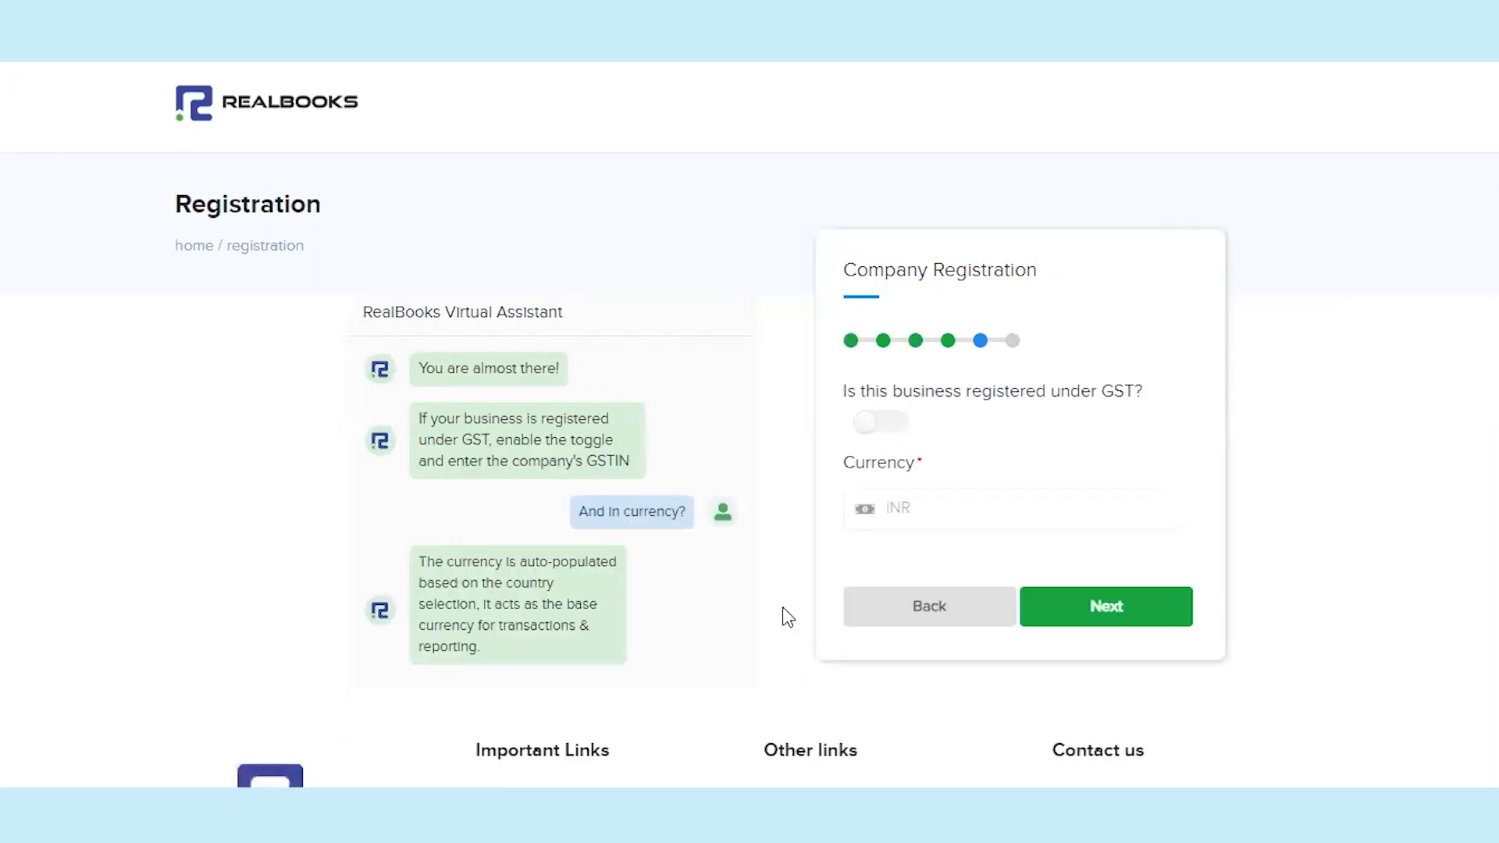
{"action": "left_click", "coordinate": [880, 421]}
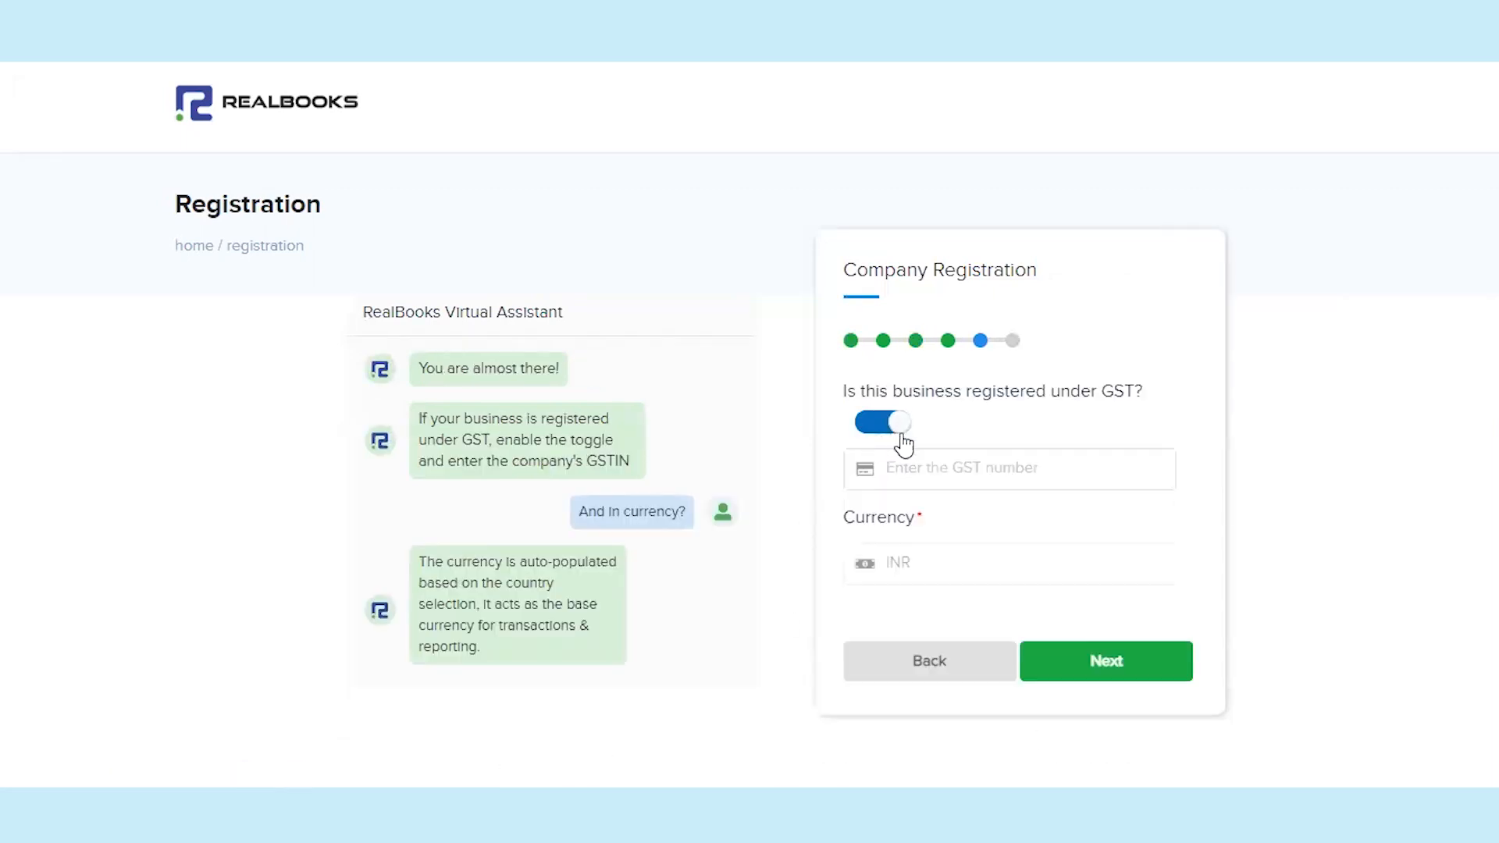
{"action": "mouse_move", "coordinate": [1025, 517]}
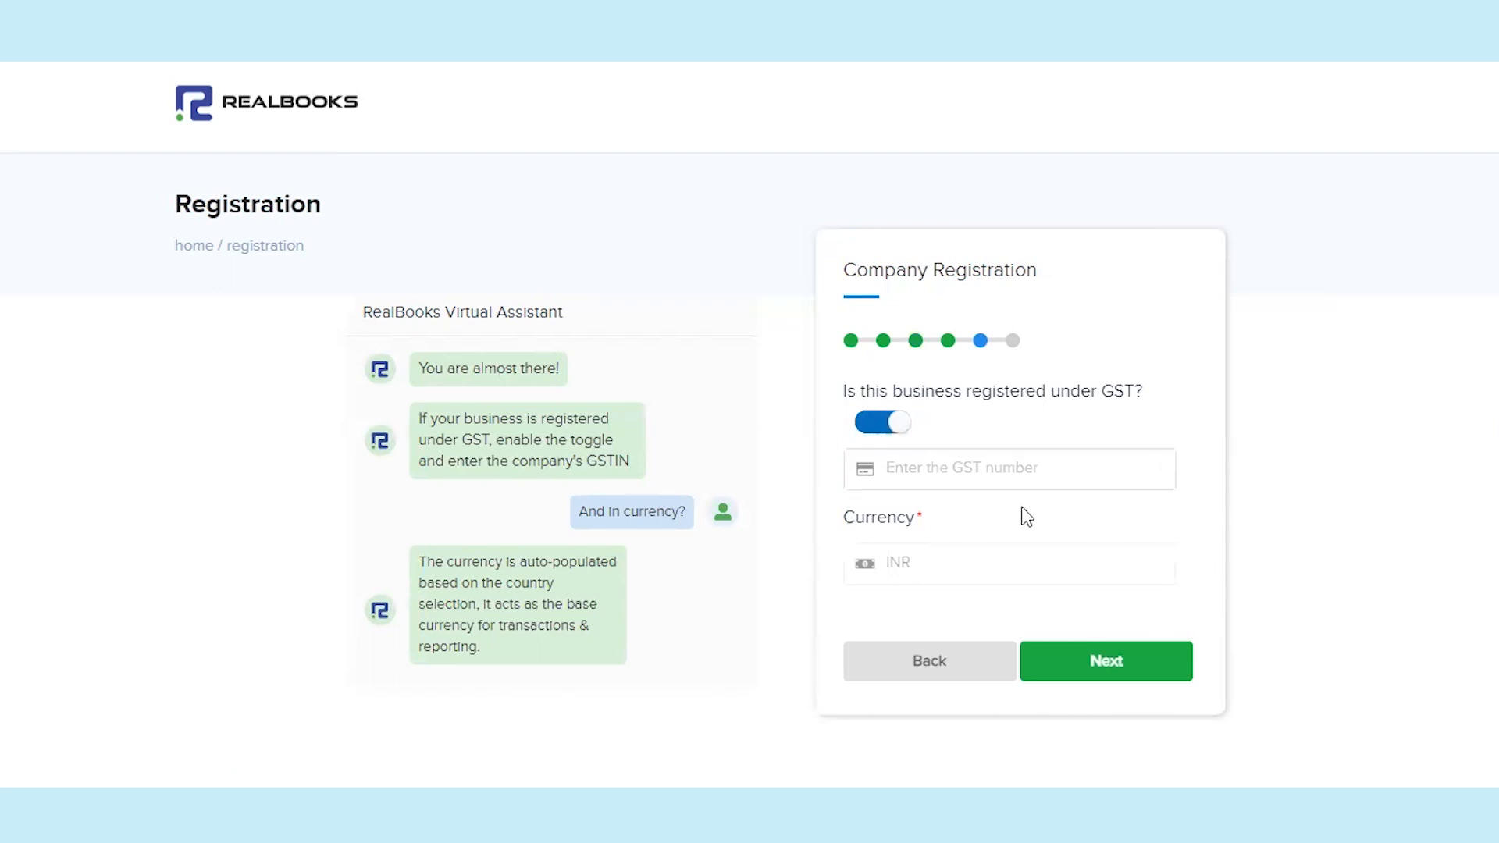
{"action": "left_click", "coordinate": [1001, 562]}
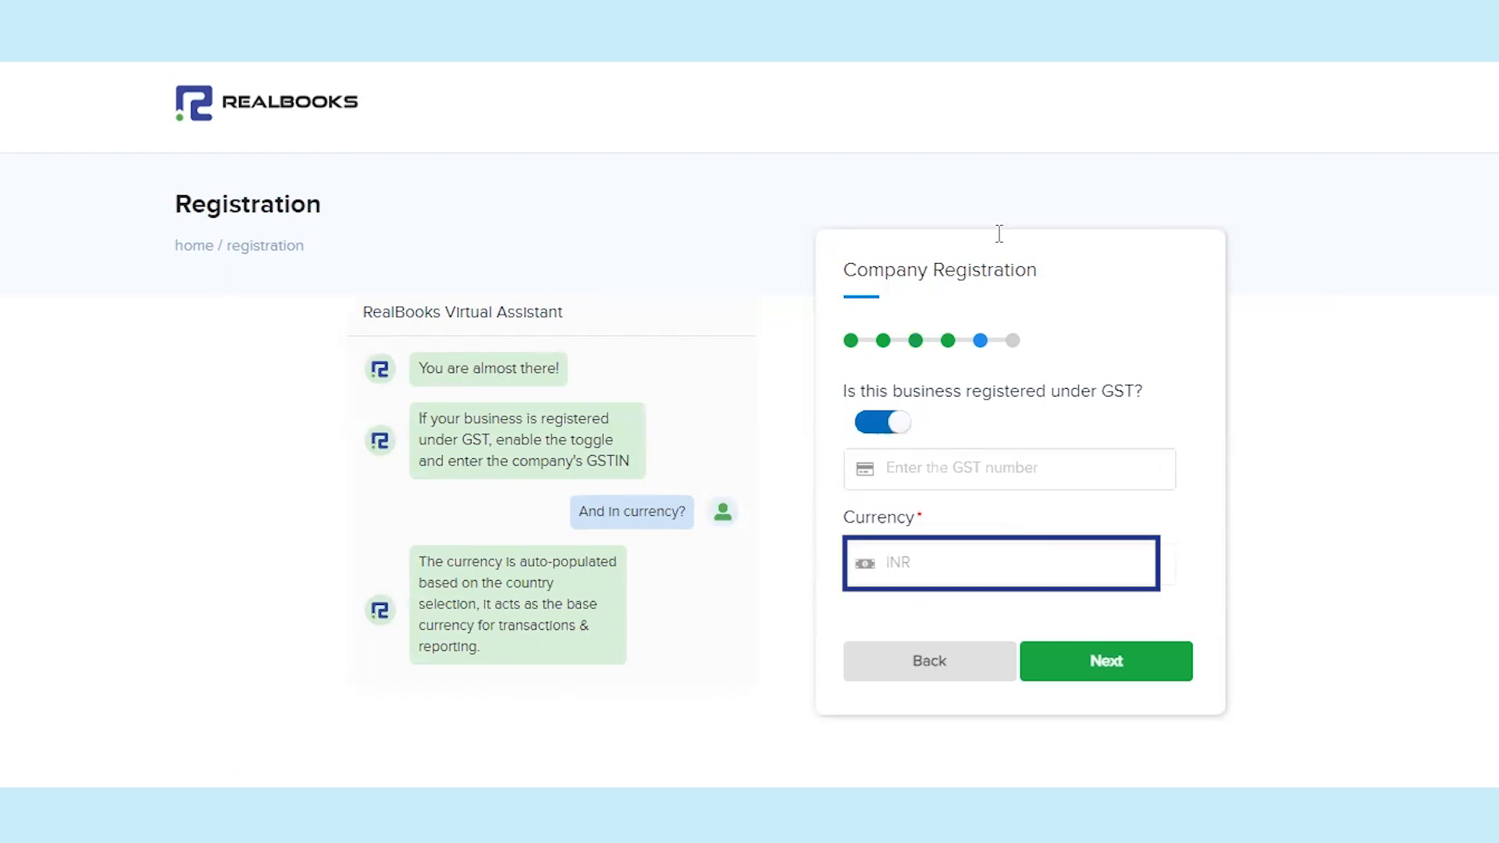
{"action": "left_click", "coordinate": [881, 422]}
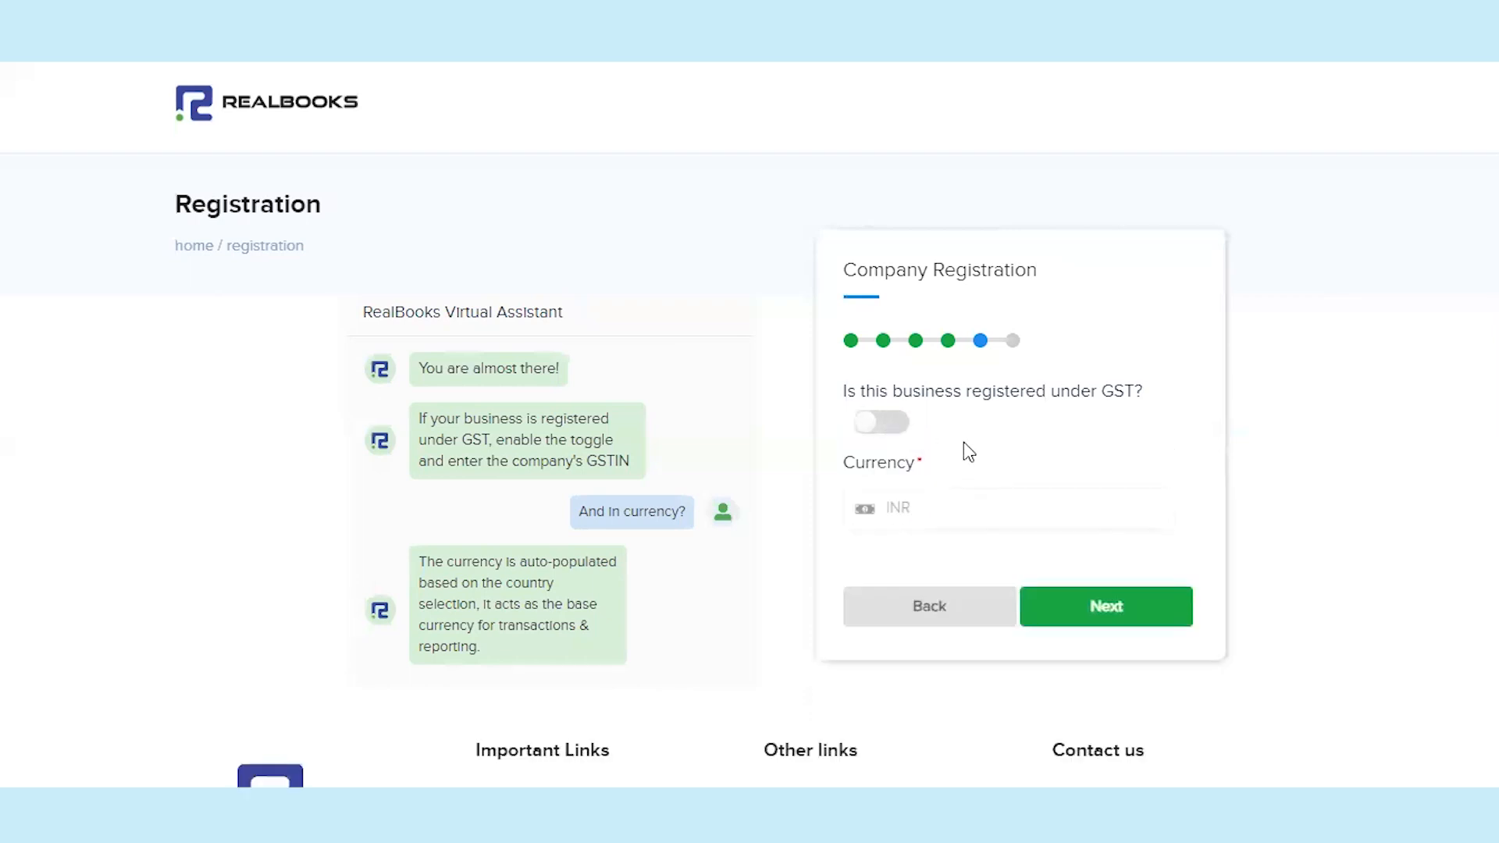
Step: Choose Automobiles and Components as the industry, accept the terms, and submit registration
{"action": "left_click", "coordinate": [1105, 606]}
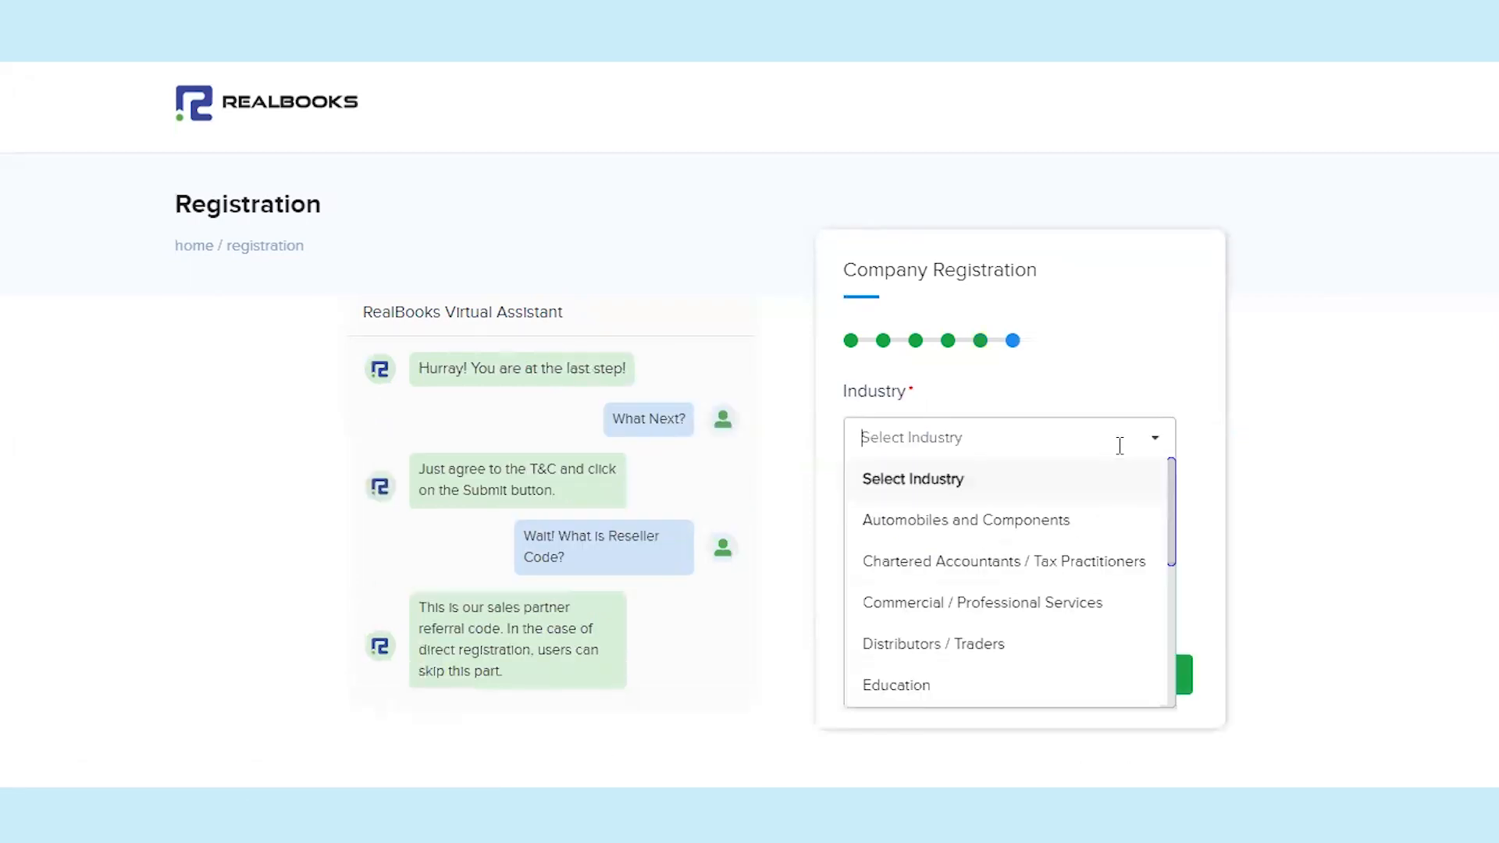
{"action": "left_click", "coordinate": [965, 520]}
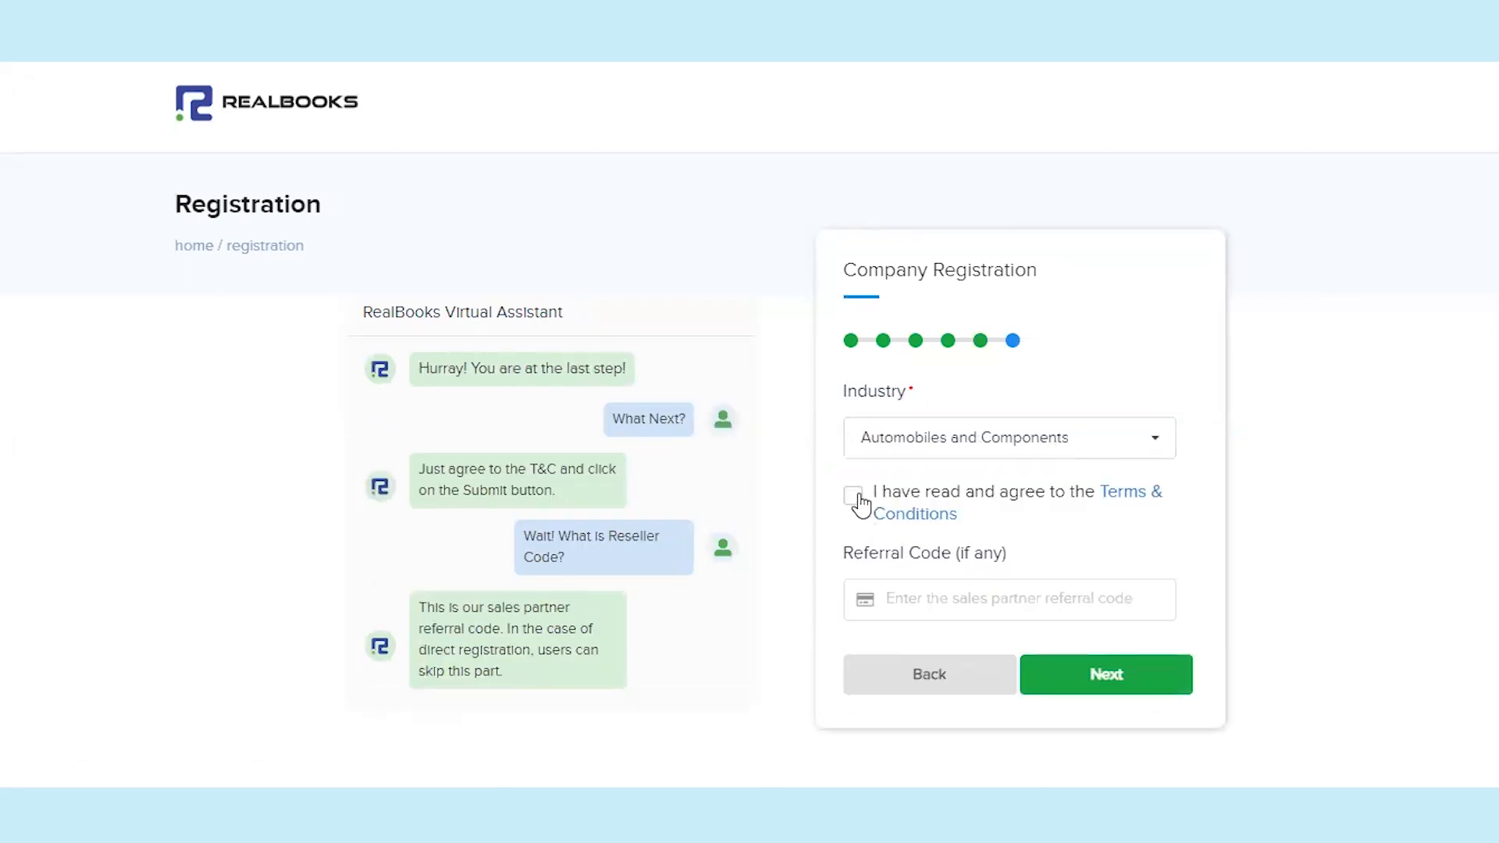
{"action": "left_click", "coordinate": [852, 497]}
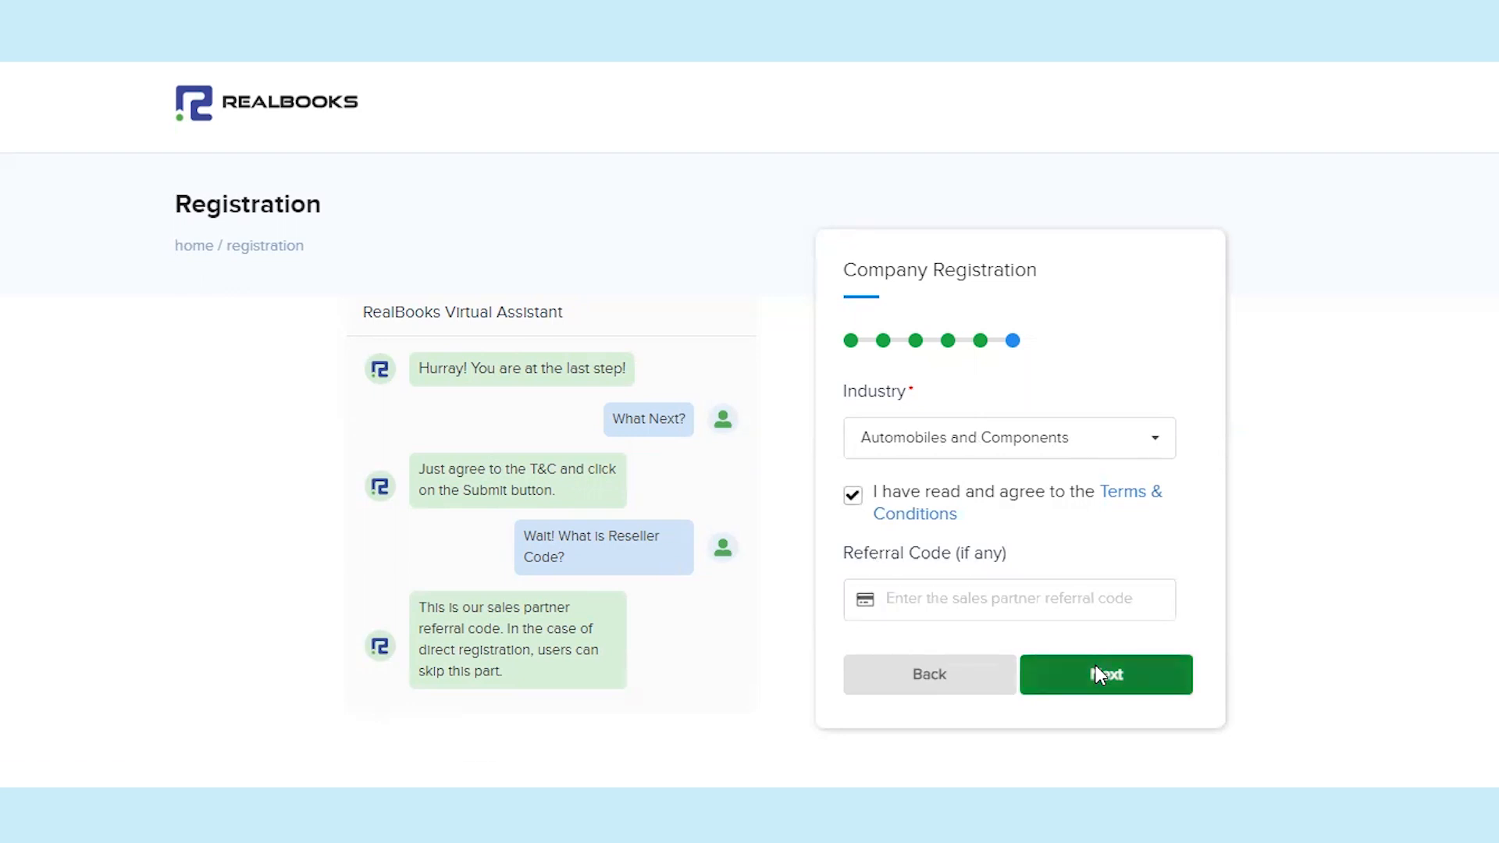
{"action": "left_click", "coordinate": [1104, 674]}
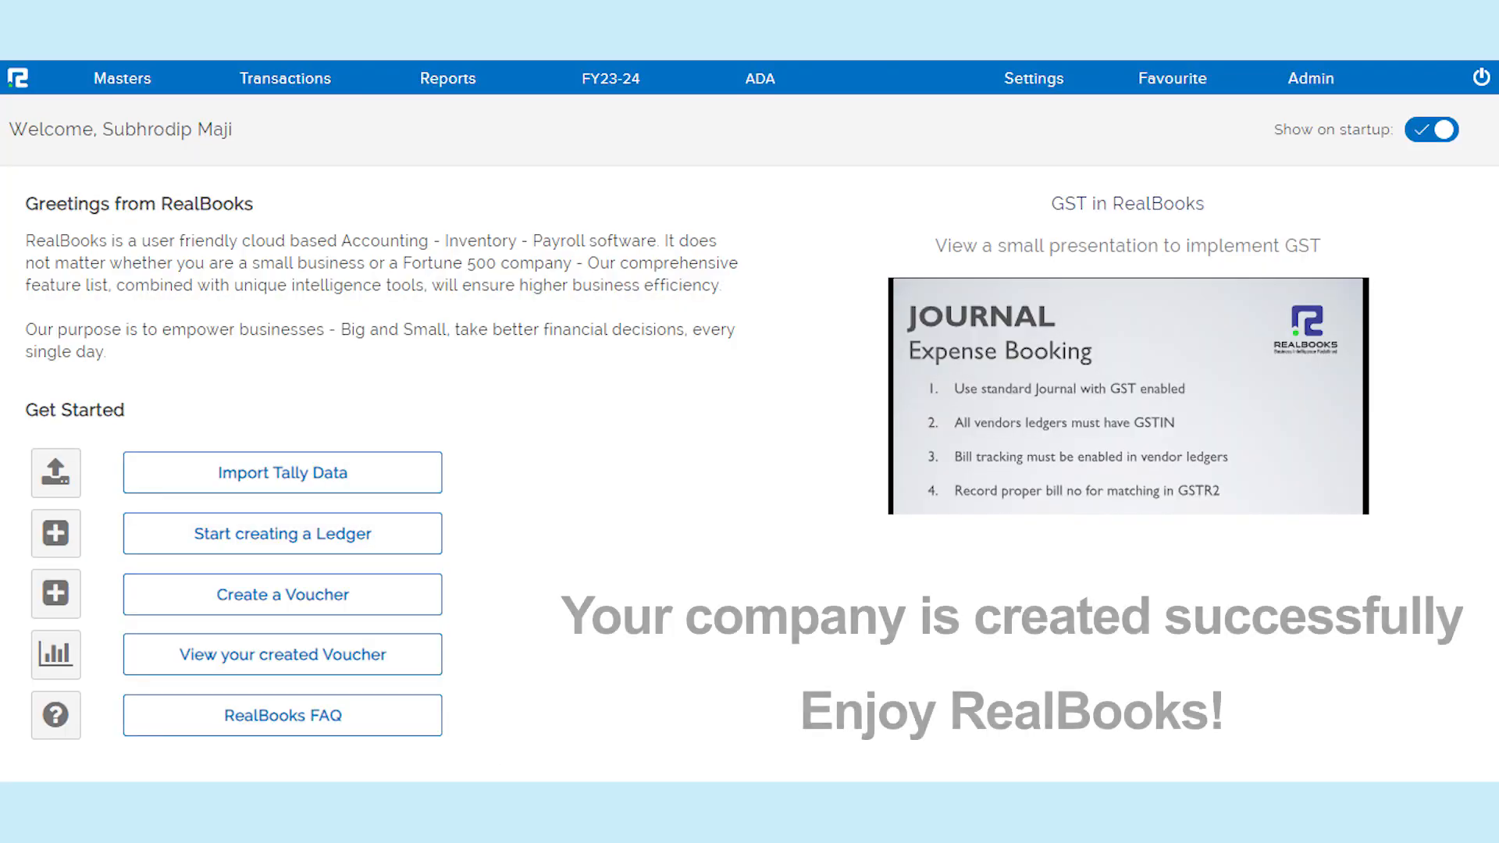